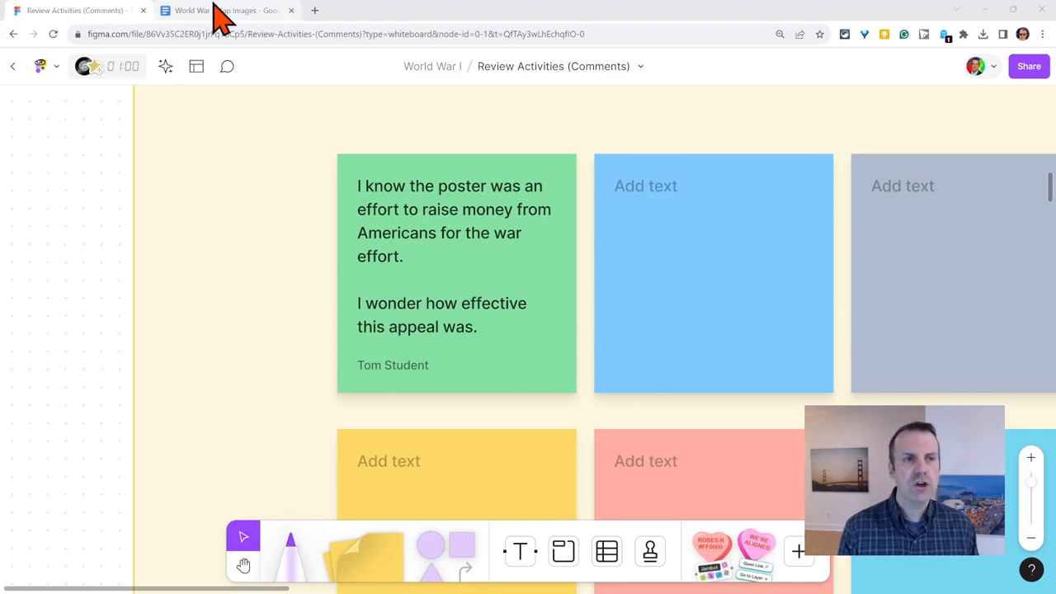
Start an empty comment on the word 'Germany' in the Google Docs map document.
left_click(223, 10)
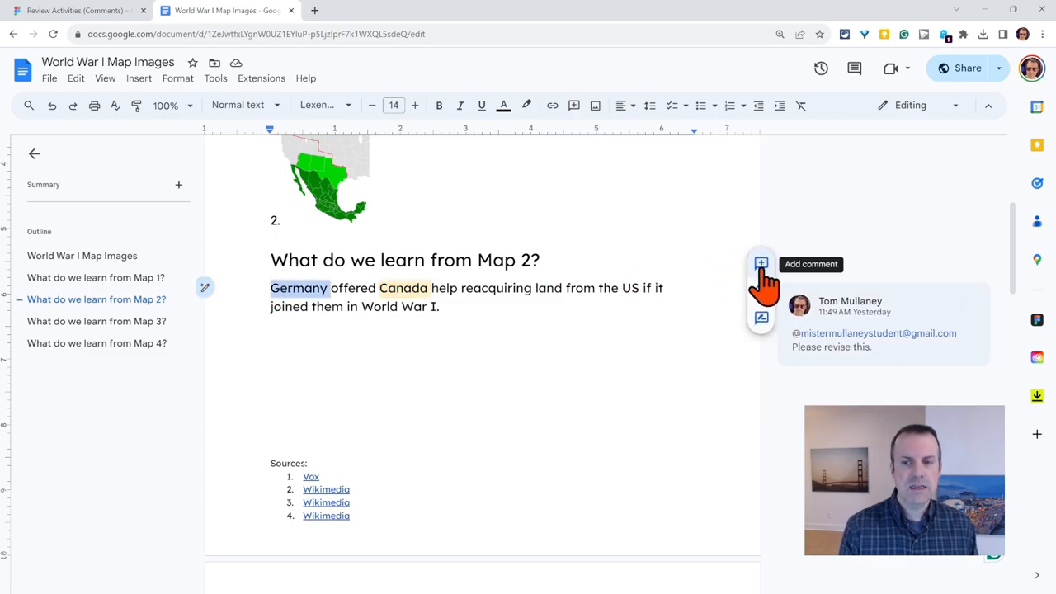
left_click(761, 264)
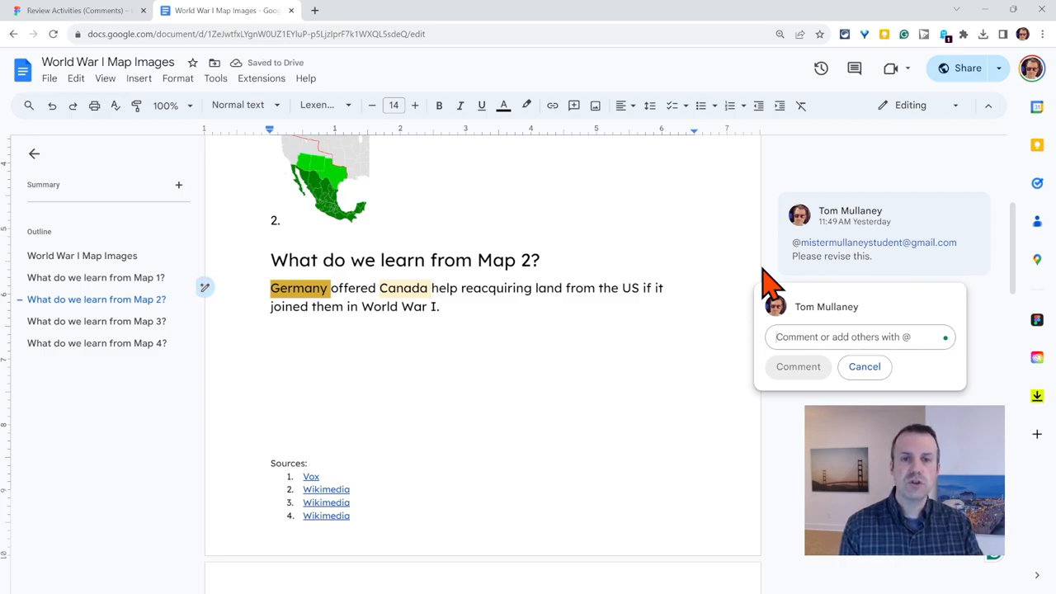
mouse_move(416, 212)
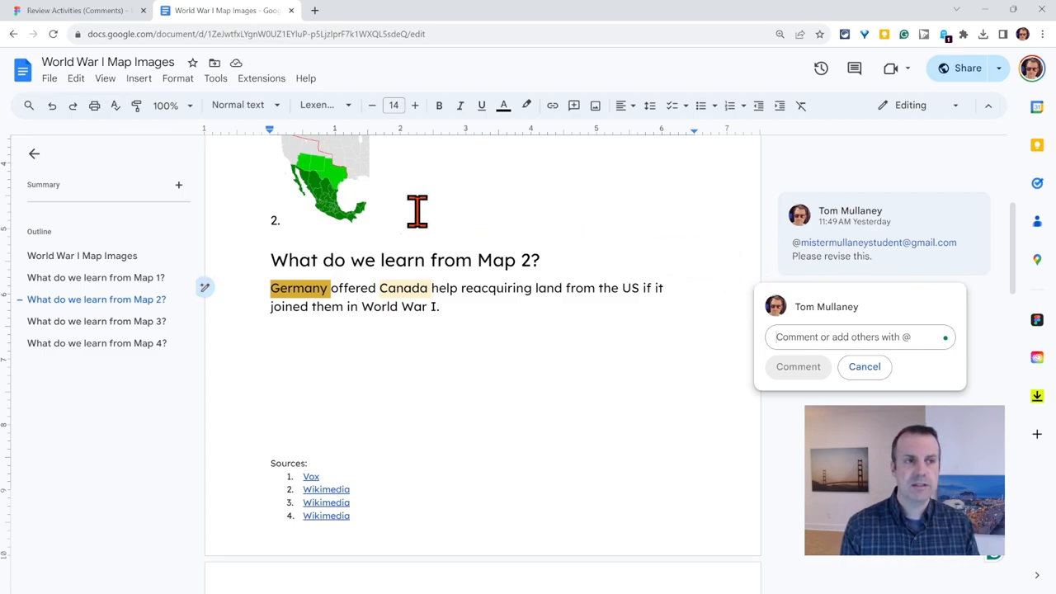
Return to the FigJam Review Activities board and the green war-effort poster sticky note.
left_click(70, 10)
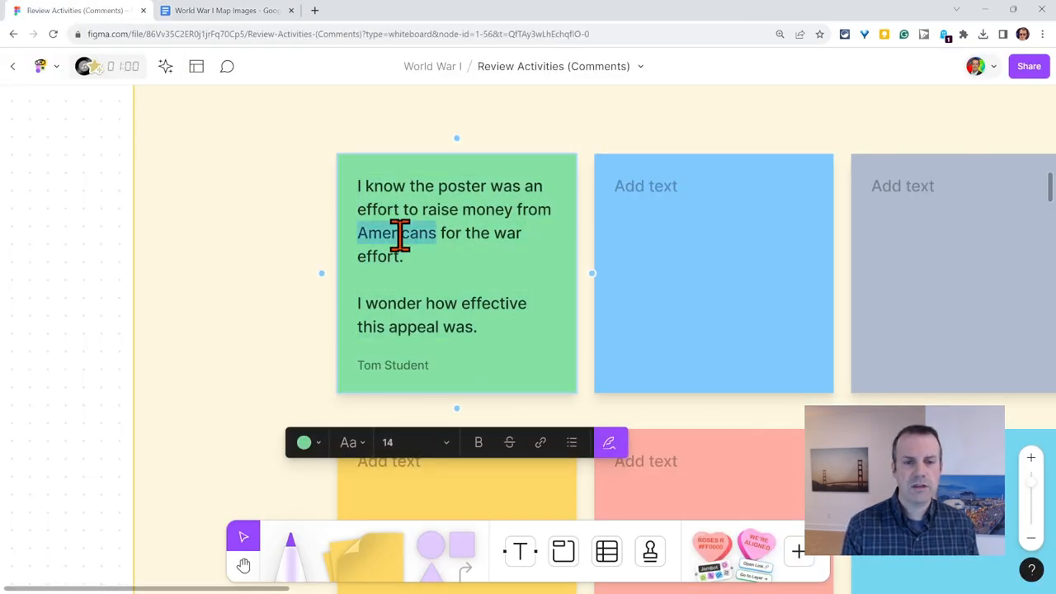
left_click(227, 66)
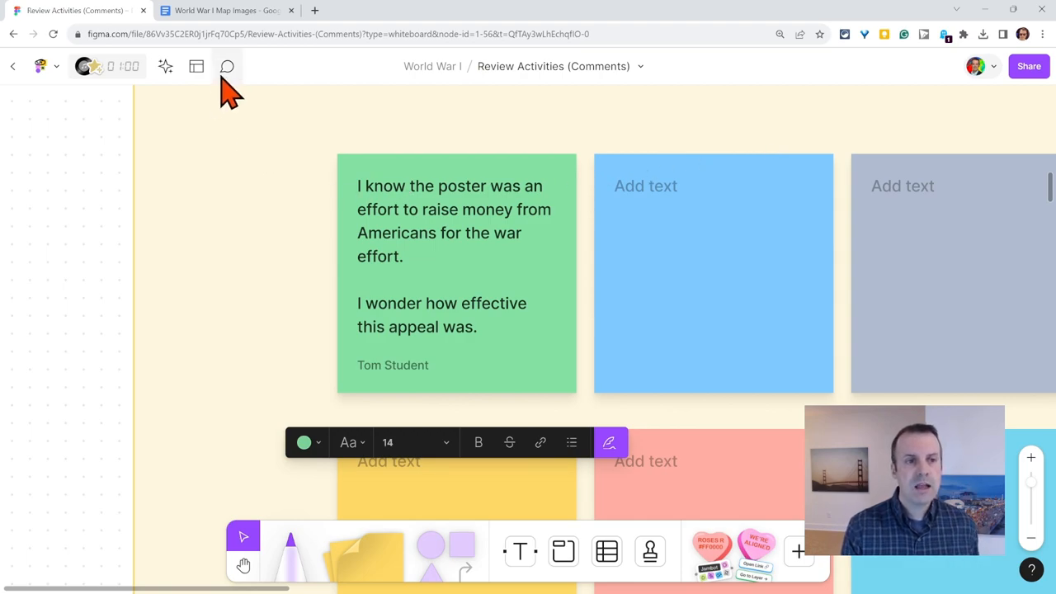
Post a comment on 'Americans' mentioning Tom Student that reads 'Please revisit this.'.
left_click(228, 66)
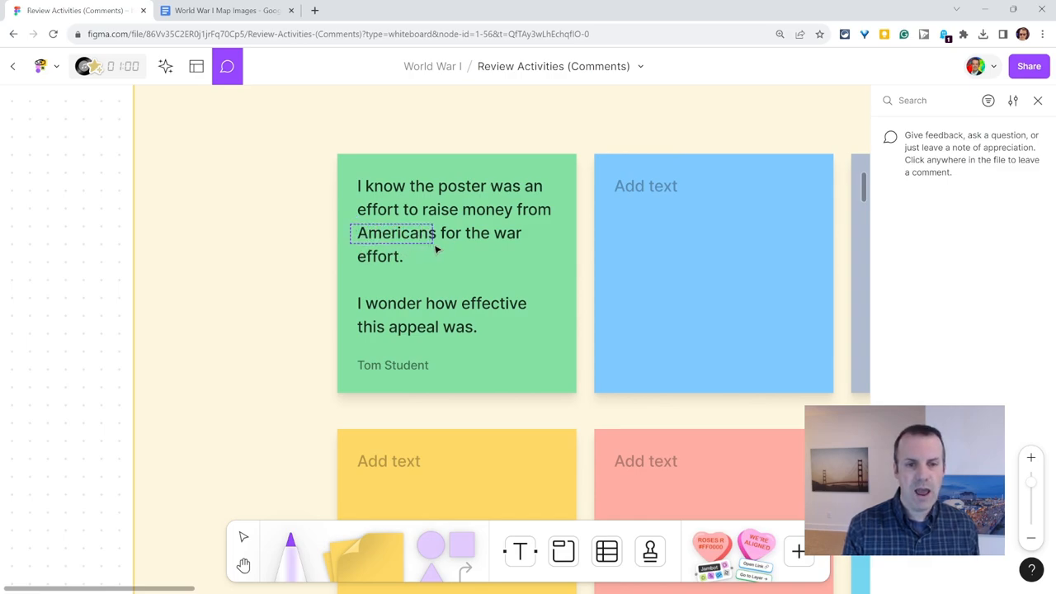
left_click(446, 233)
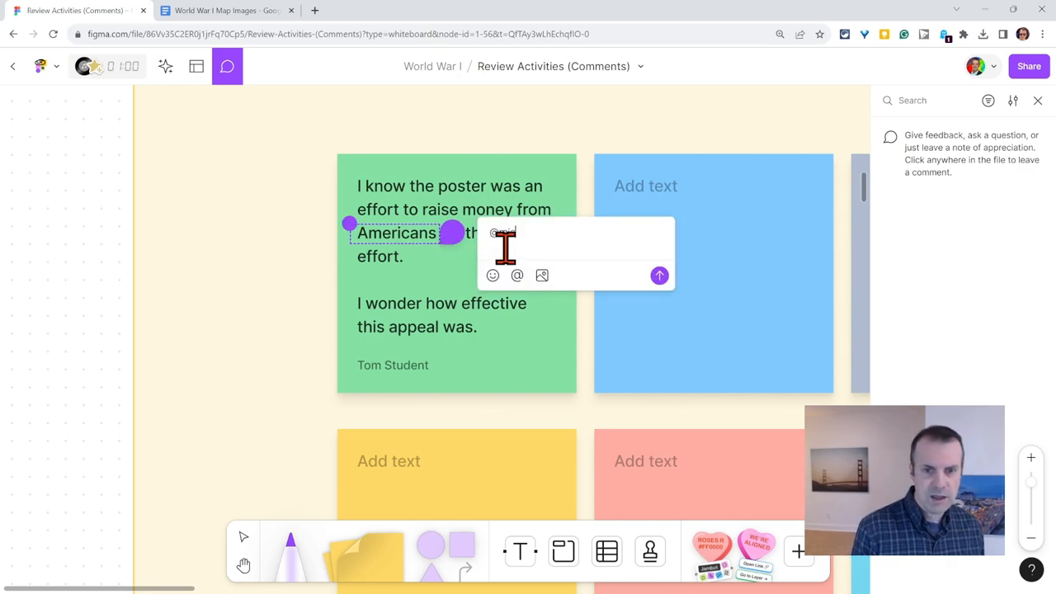
type("Tom Student")
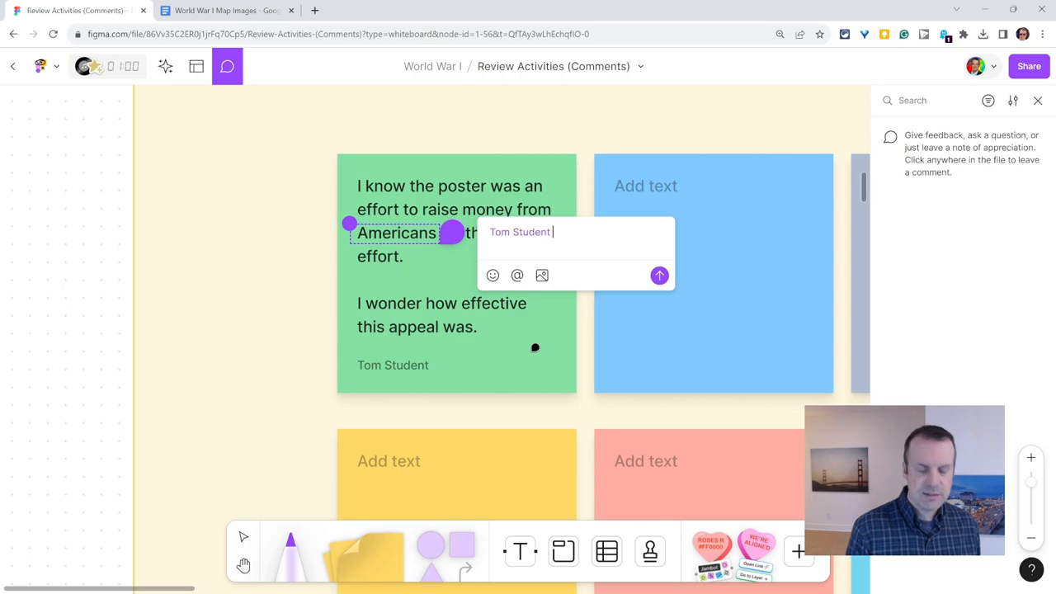
type("Please rev")
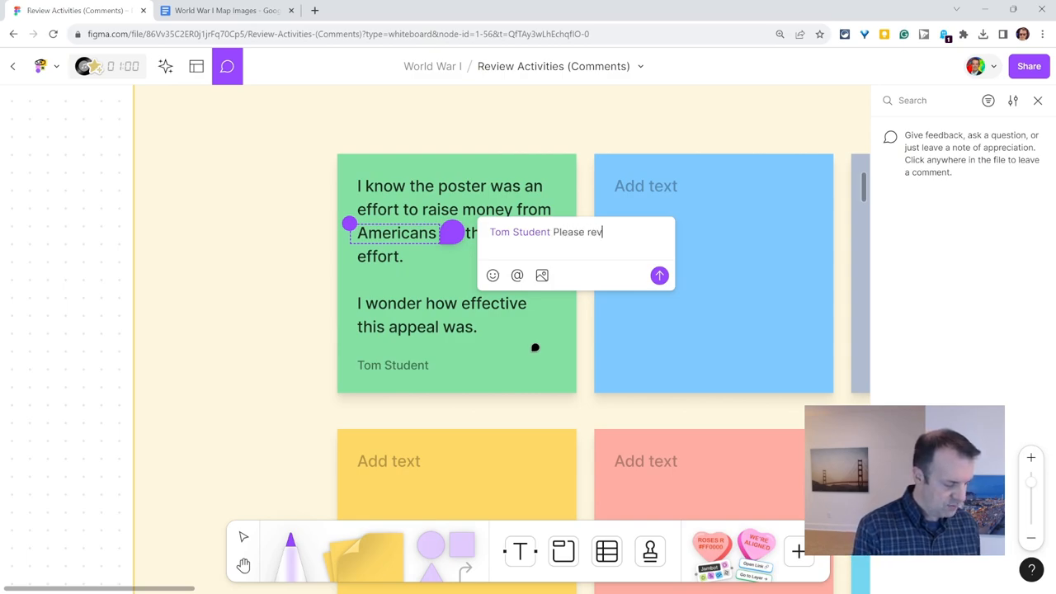
type("isit this.")
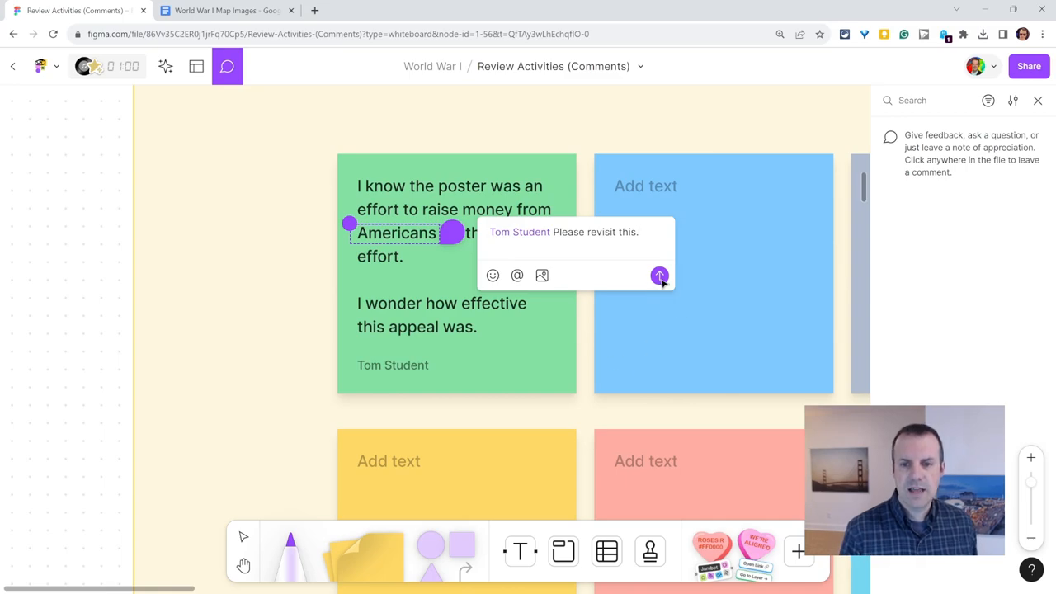
left_click(660, 274)
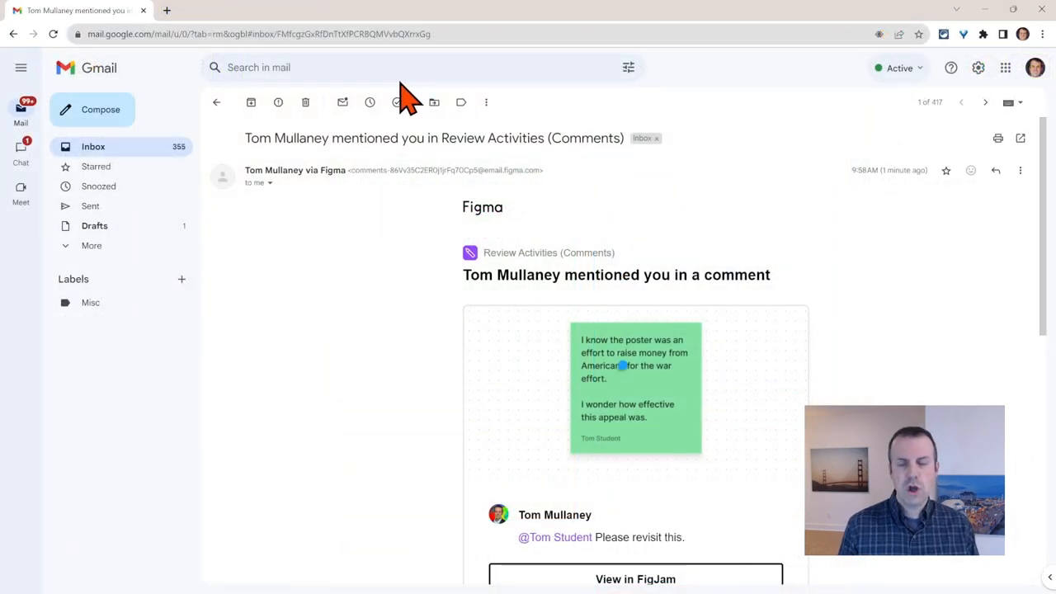
mouse_move(449, 239)
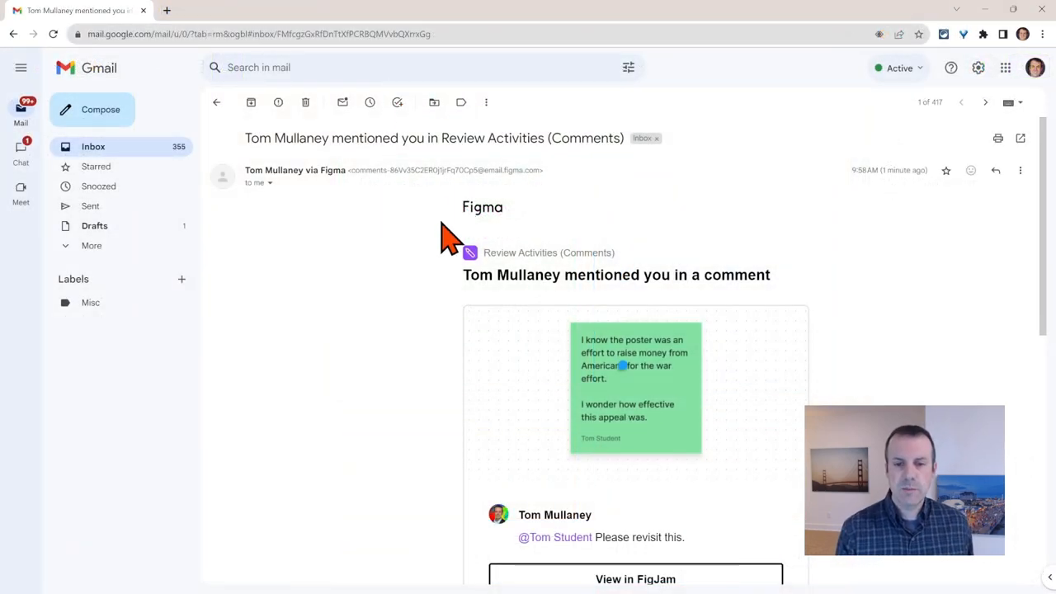
Follow the Gmail mention notification's View in FigJam link back to the commented sticky note.
scroll("down", 3)
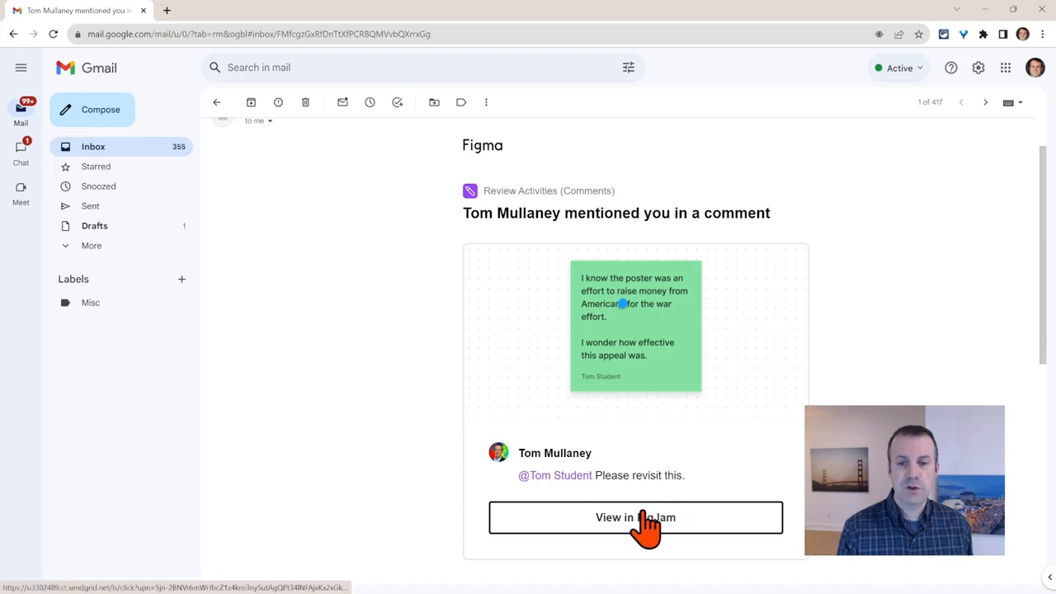
left_click(635, 518)
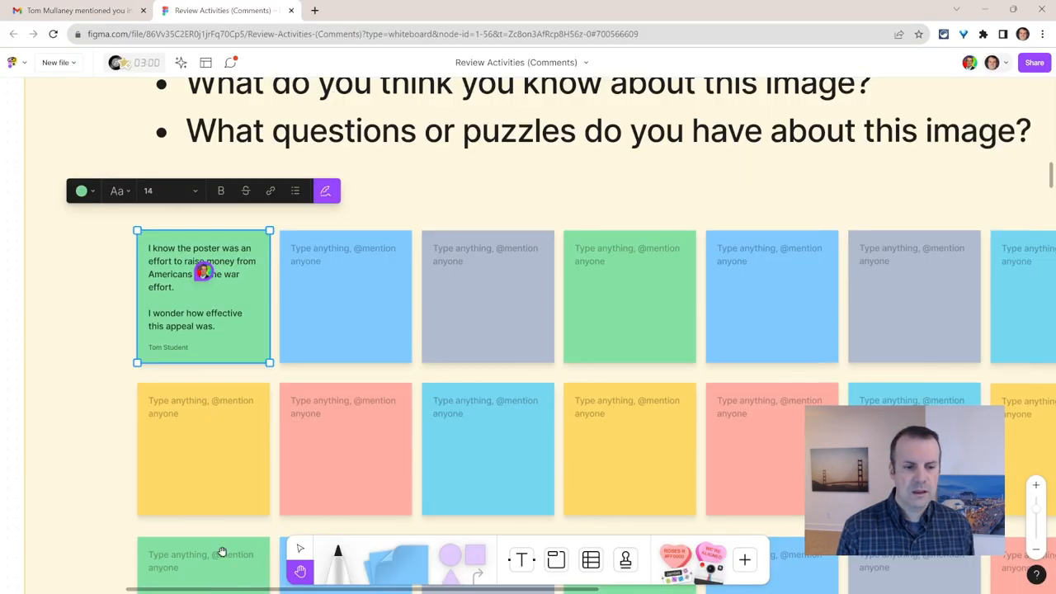